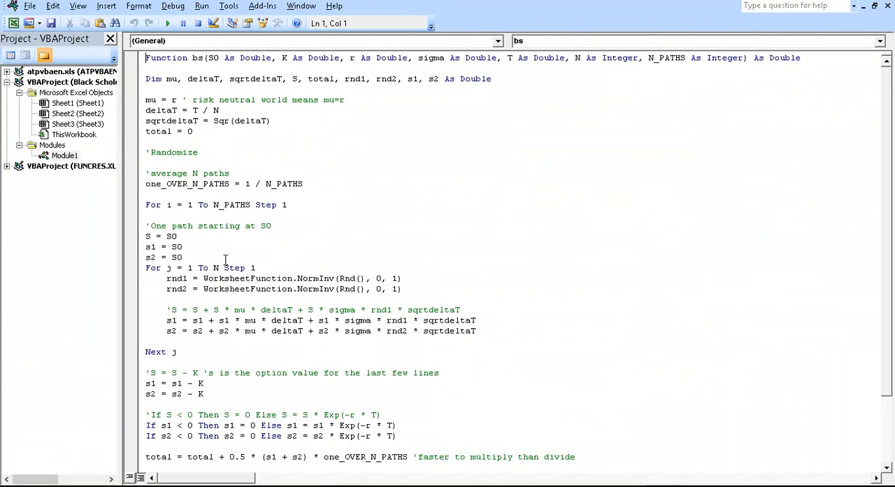
mouse_move(266, 200)
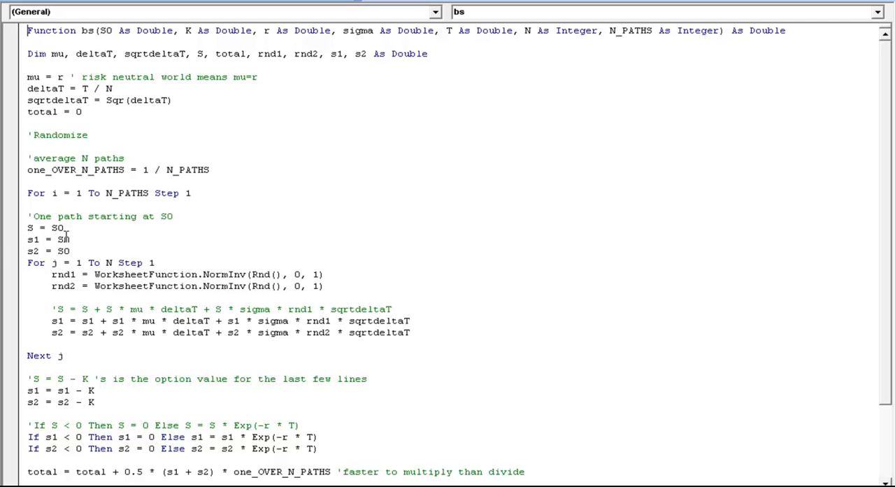
mouse_move(17, 250)
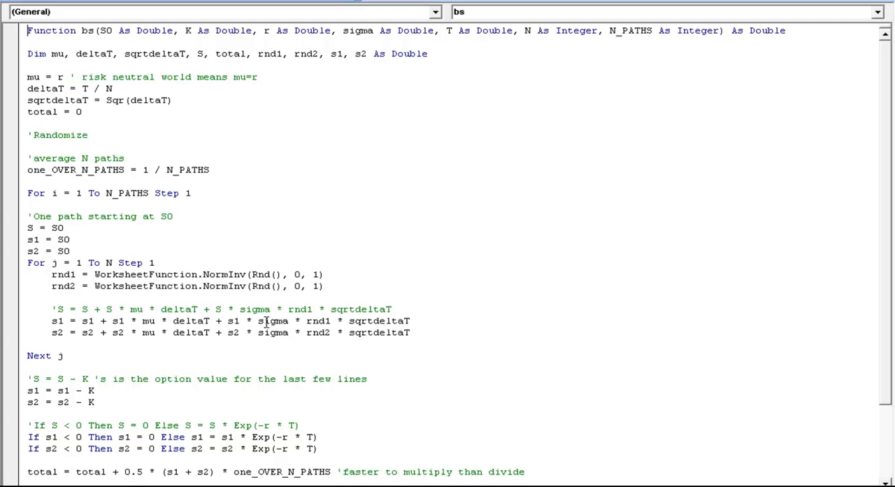
mouse_move(59, 330)
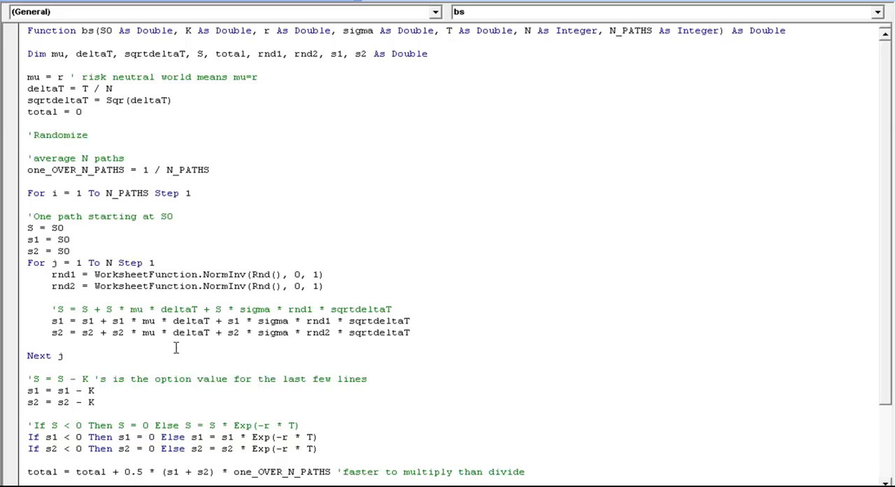
mouse_move(341, 362)
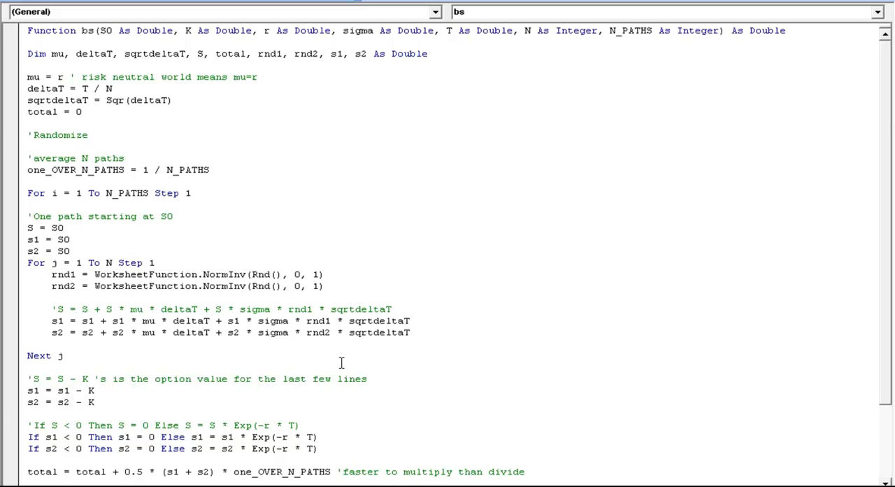
mouse_move(319, 331)
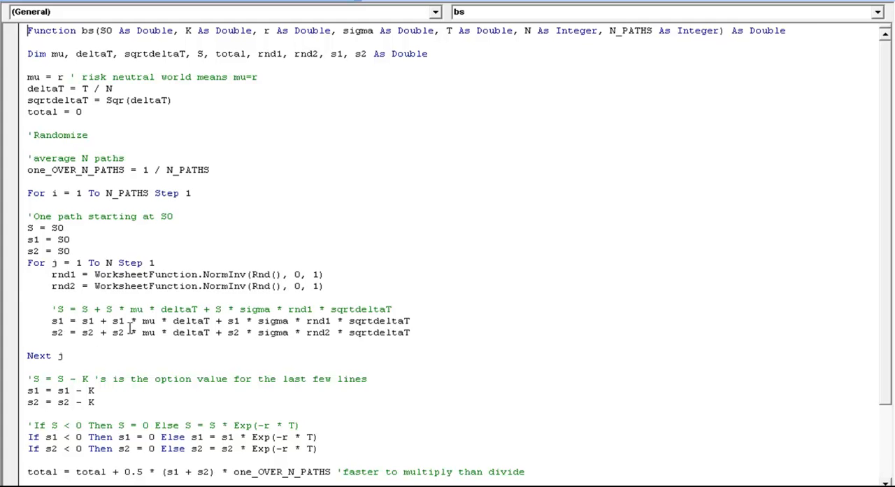
mouse_move(184, 341)
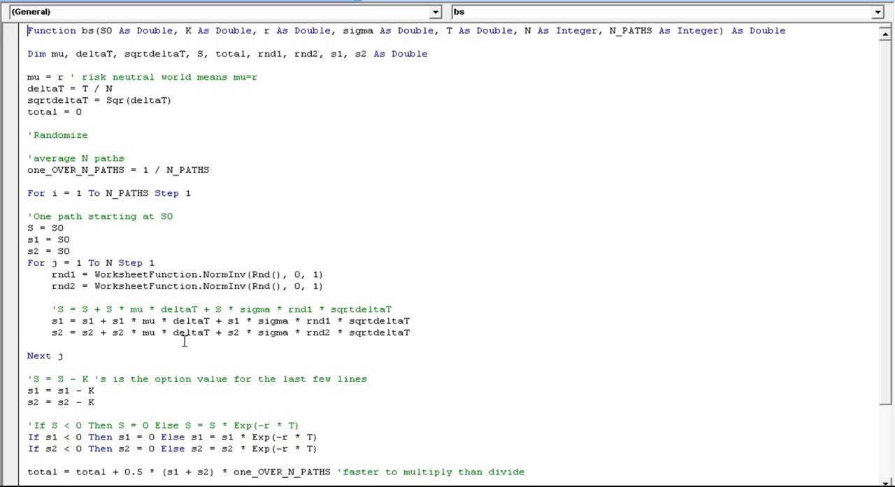
mouse_move(99, 315)
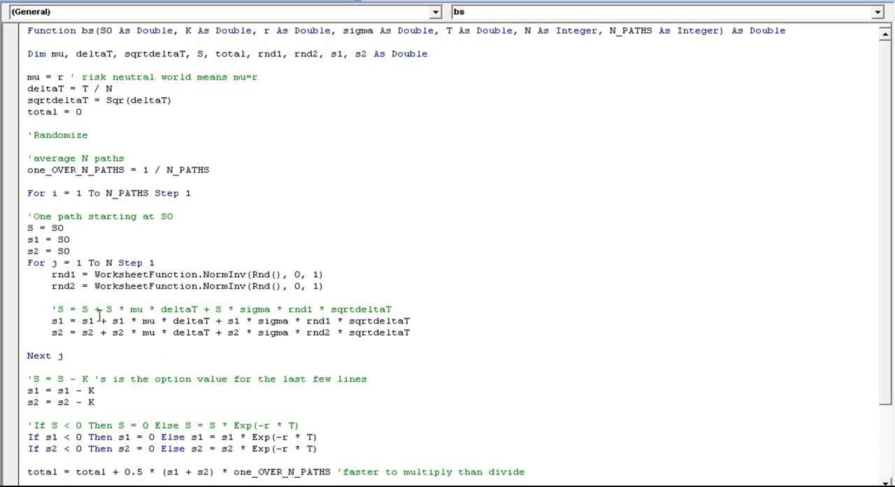
mouse_move(162, 335)
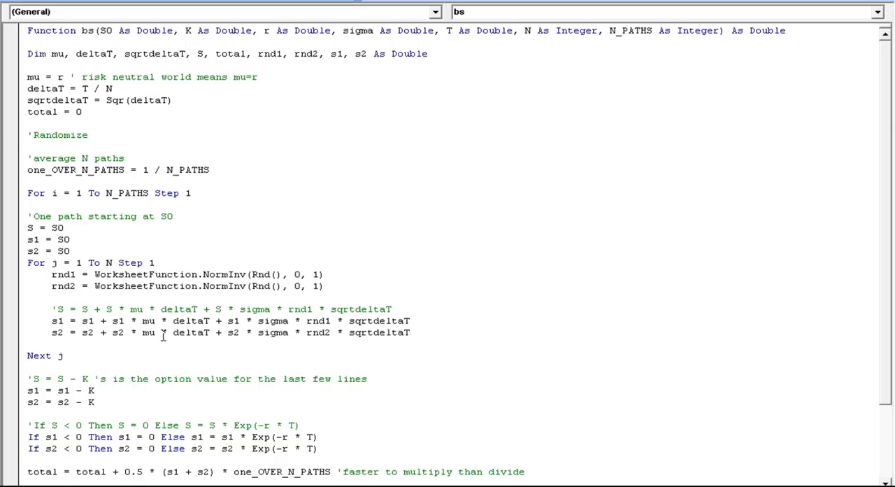
mouse_move(211, 332)
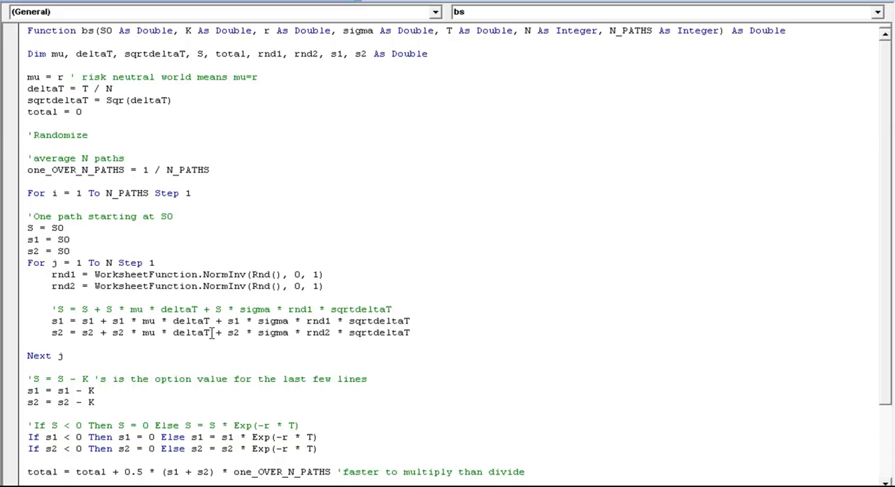
mouse_move(327, 335)
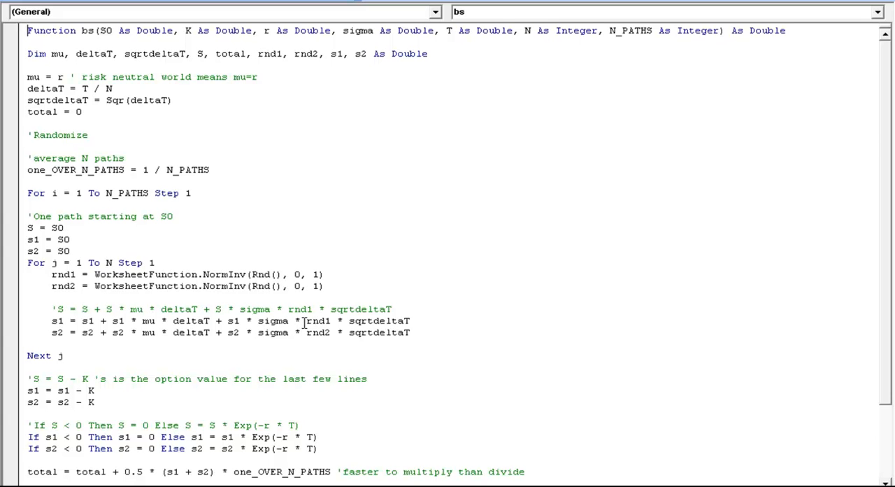
mouse_move(349, 281)
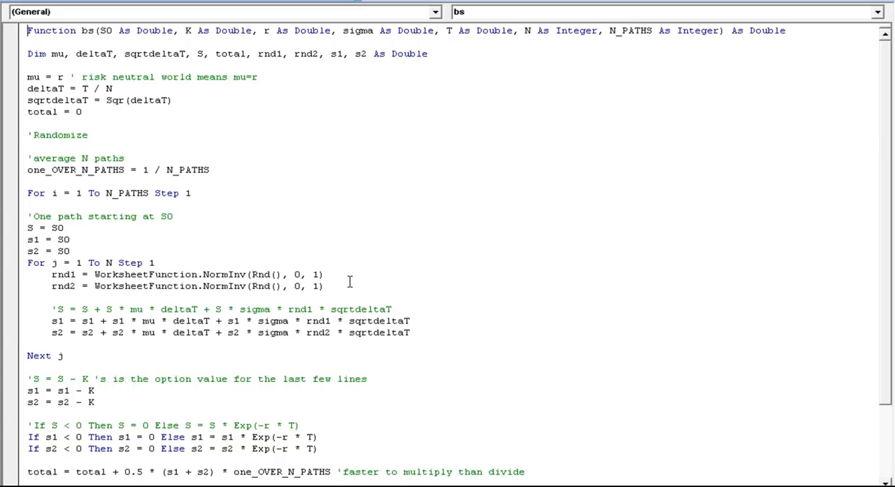
mouse_move(318, 332)
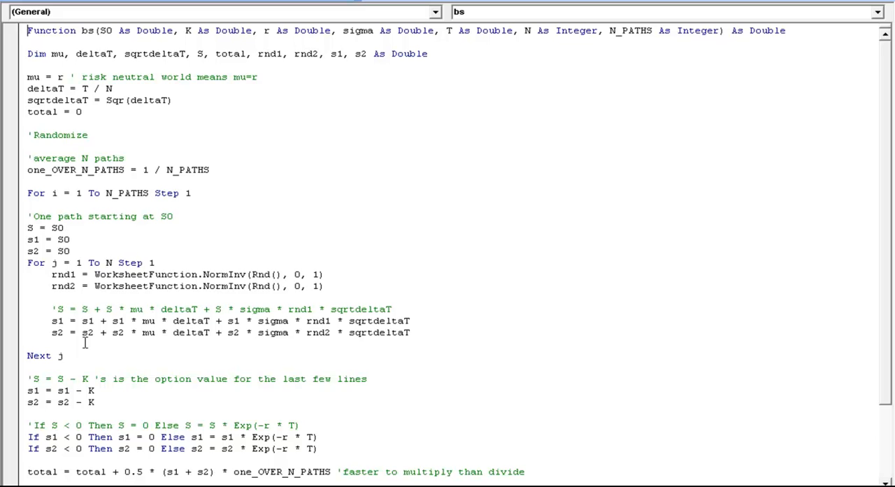
mouse_move(63, 444)
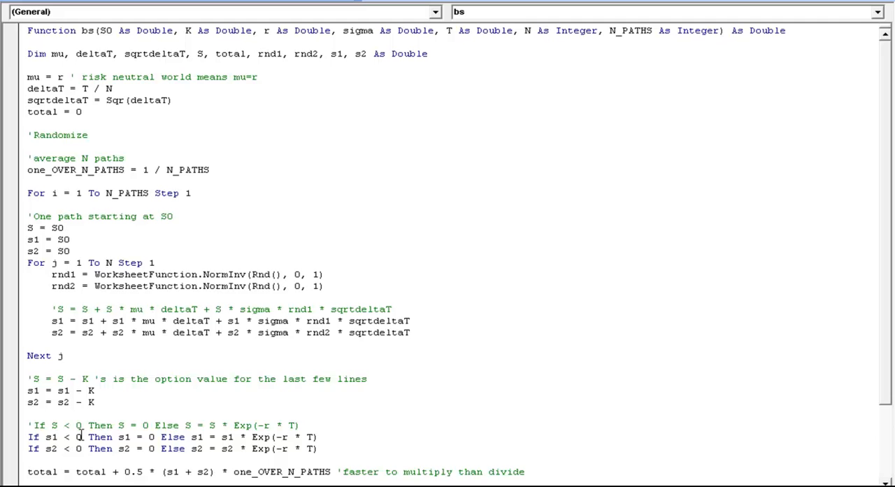
mouse_move(213, 451)
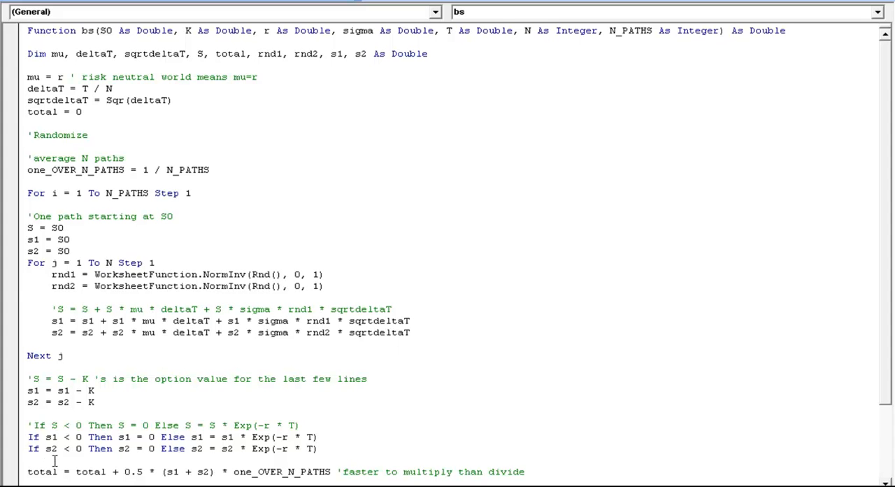
mouse_move(48, 471)
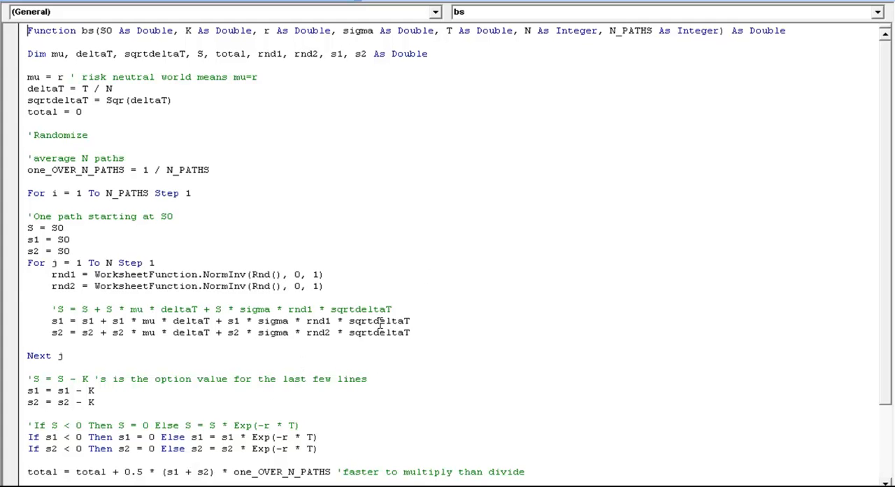
mouse_move(431, 384)
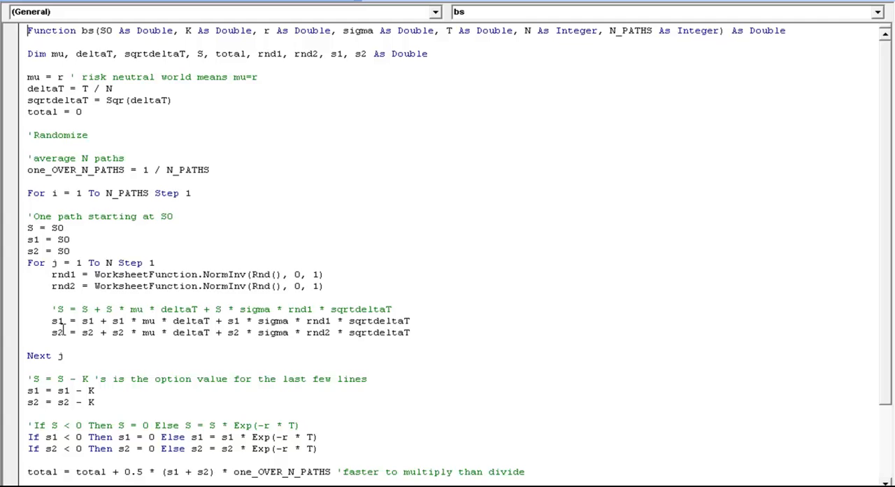
mouse_move(54, 328)
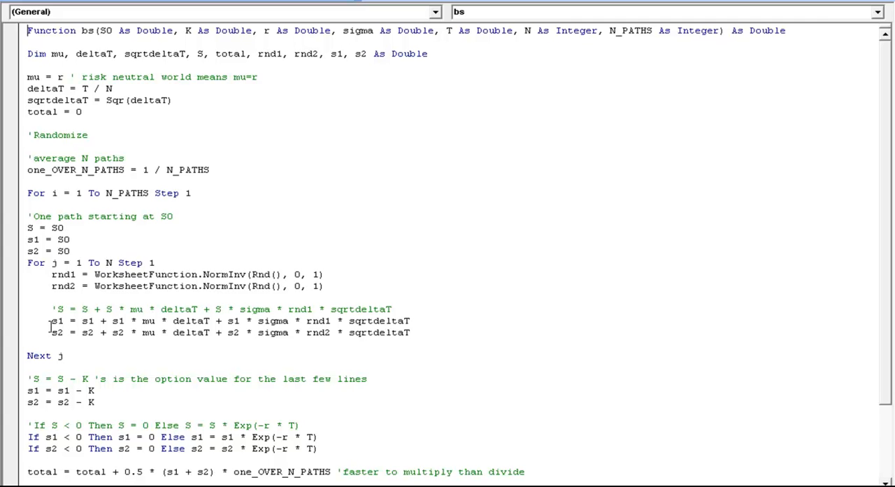